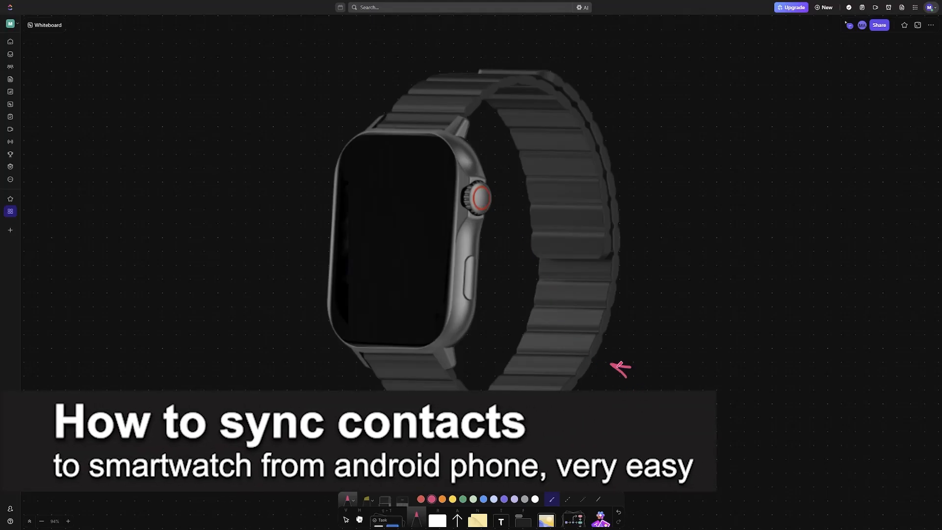
Step: Sketch a pink arrow from the Android Phone note pointing at the circled Smart Watch
{"action": "left_click_drag", "start_coordinate": [625, 363], "coordinate": [685, 385]}
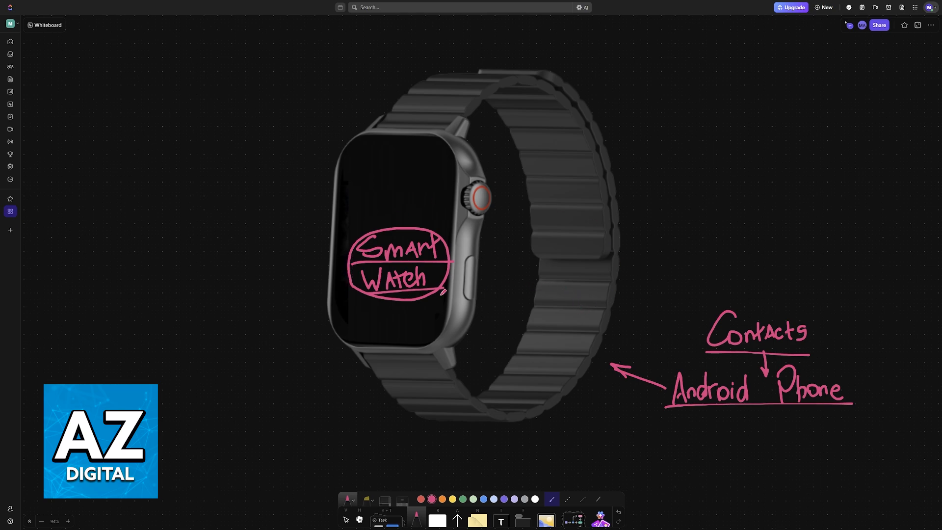
{"action": "mouse_move", "coordinate": [563, 259]}
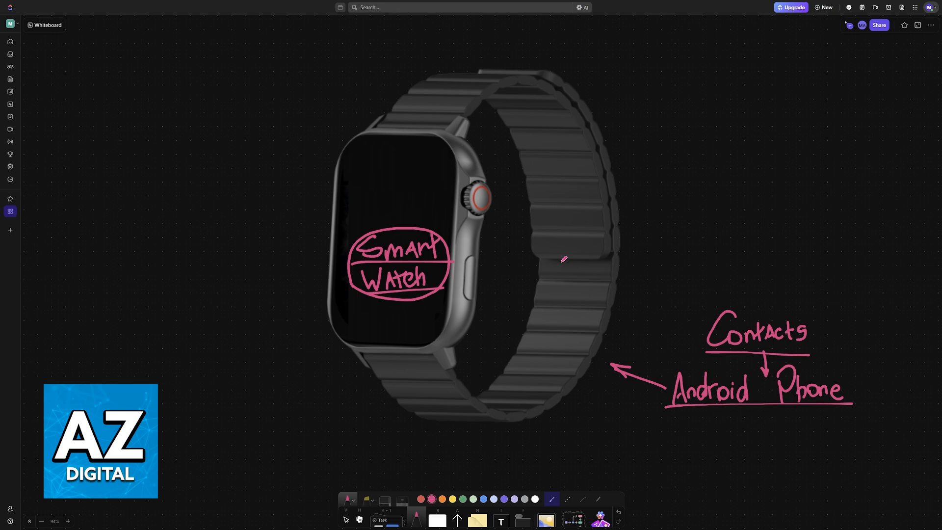
{"action": "mouse_move", "coordinate": [461, 311]}
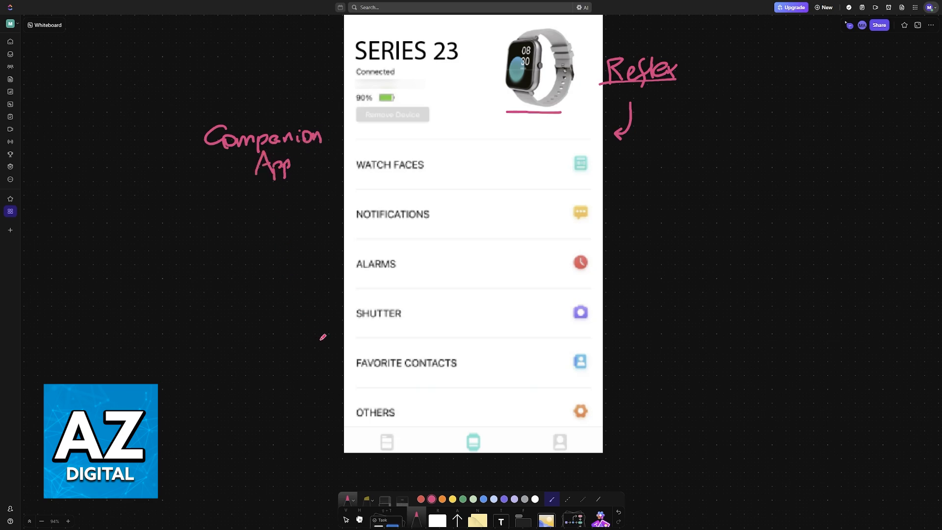
Step: Box the FAVORITE CONTACTS entry with an arrow and circle the middle tab labelled Device
{"action": "left_click_drag", "start_coordinate": [322, 339], "coordinate": [354, 373]}
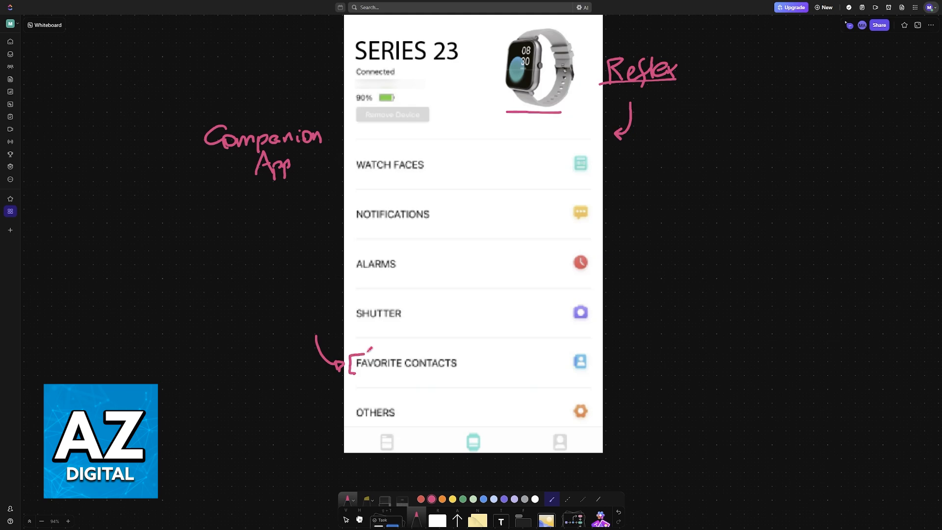
{"action": "left_click_drag", "start_coordinate": [351, 370], "coordinate": [462, 357]}
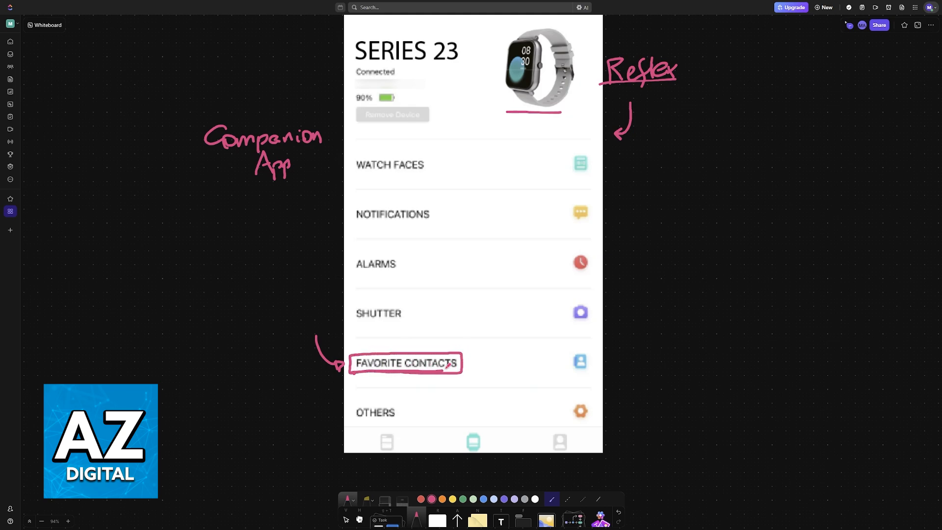
{"action": "left_click_drag", "start_coordinate": [469, 433], "coordinate": [486, 449]}
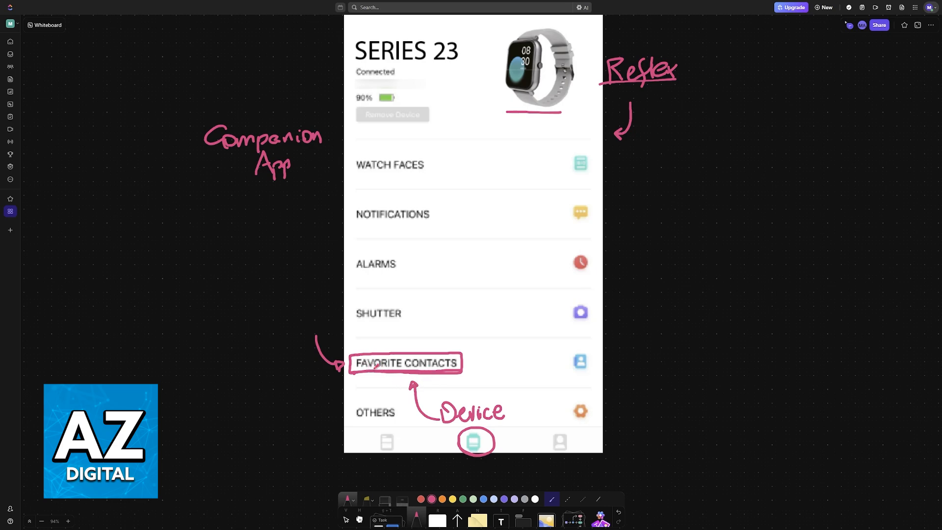
{"action": "scroll", "scroll_direction": "down", "scroll_amount": 3}
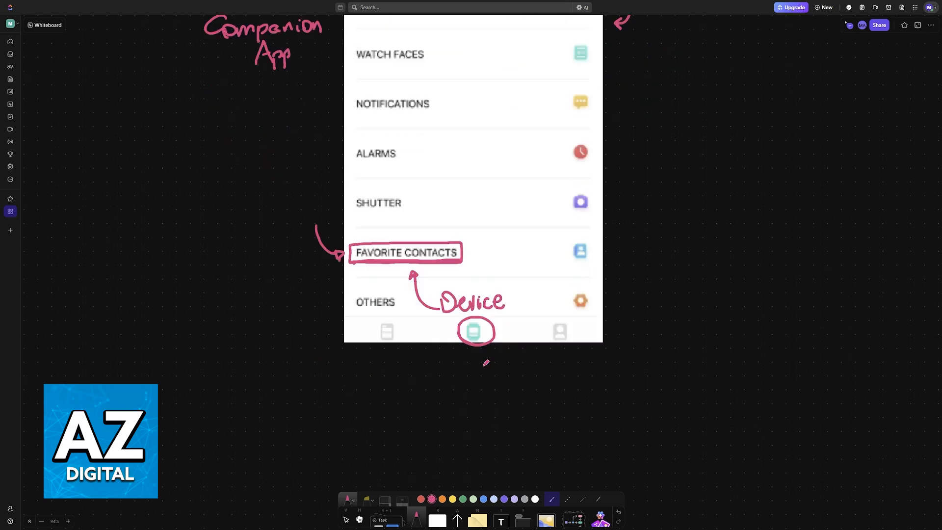
Step: Write and underline 'Contacts' beside the add button and add an 'Android' label above
{"action": "left_click", "coordinate": [405, 252]}
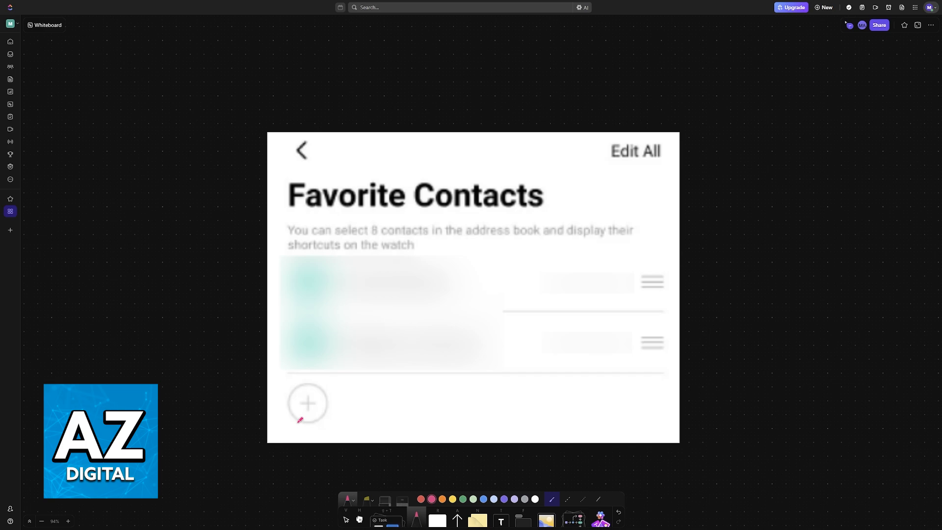
{"action": "left_click_drag", "start_coordinate": [339, 408], "coordinate": [382, 400]}
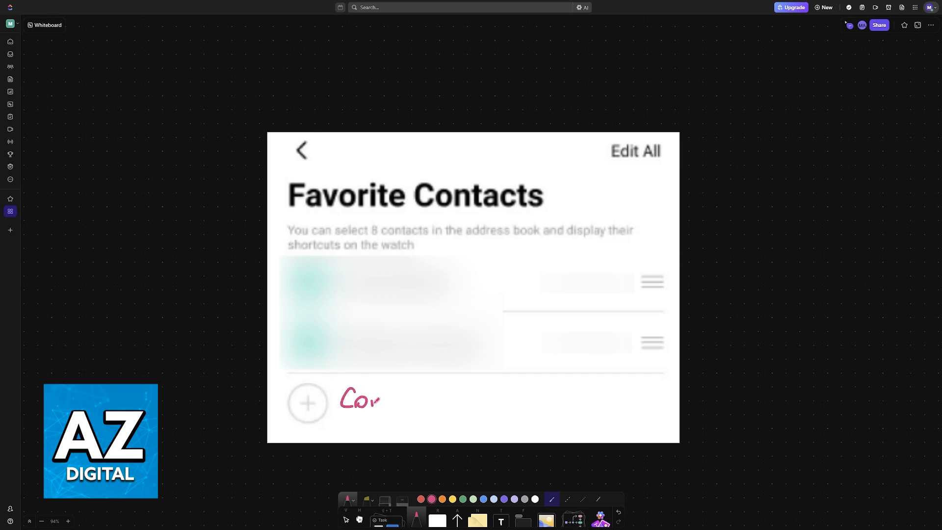
{"action": "left_click_drag", "start_coordinate": [376, 400], "coordinate": [430, 393]}
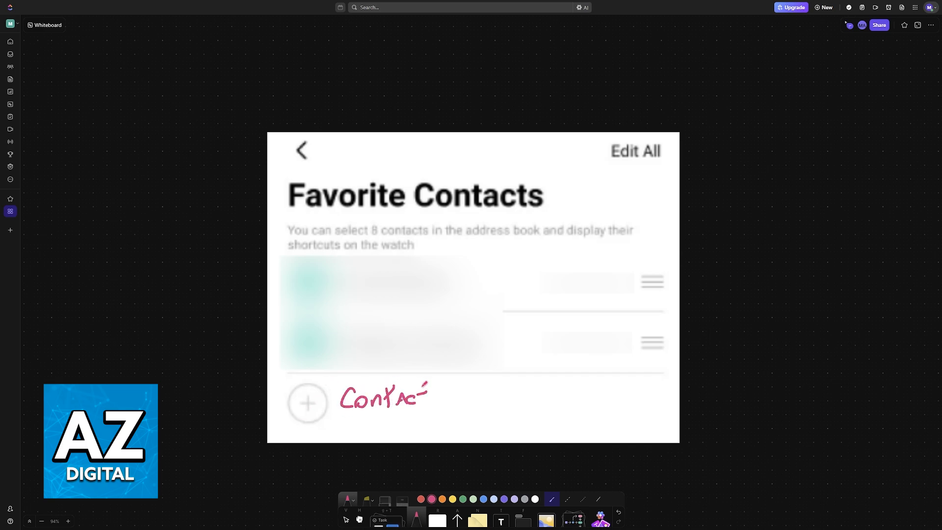
{"action": "left_click_drag", "start_coordinate": [421, 396], "coordinate": [459, 411]}
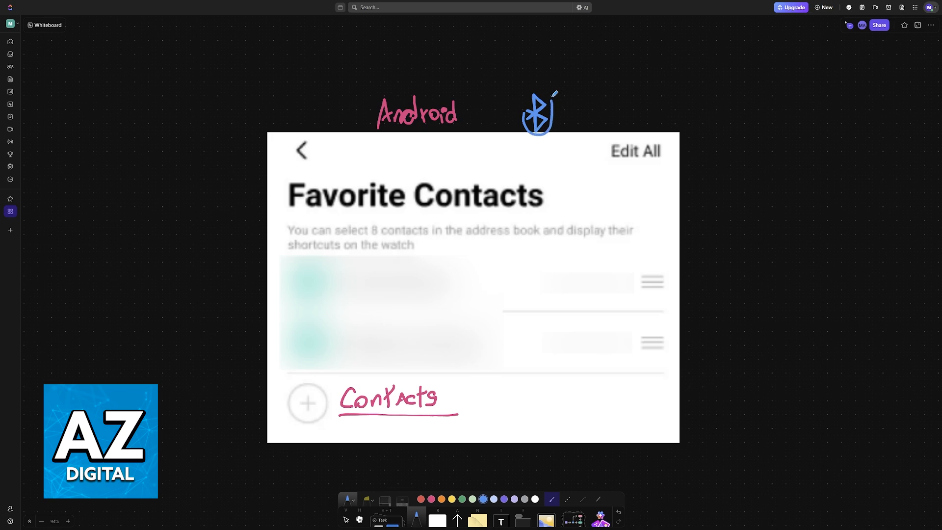
Step: Circle the blue Bluetooth symbol and draw a long blue arrow from Contacts up to it
{"action": "left_click_drag", "start_coordinate": [439, 400], "coordinate": [486, 288]}
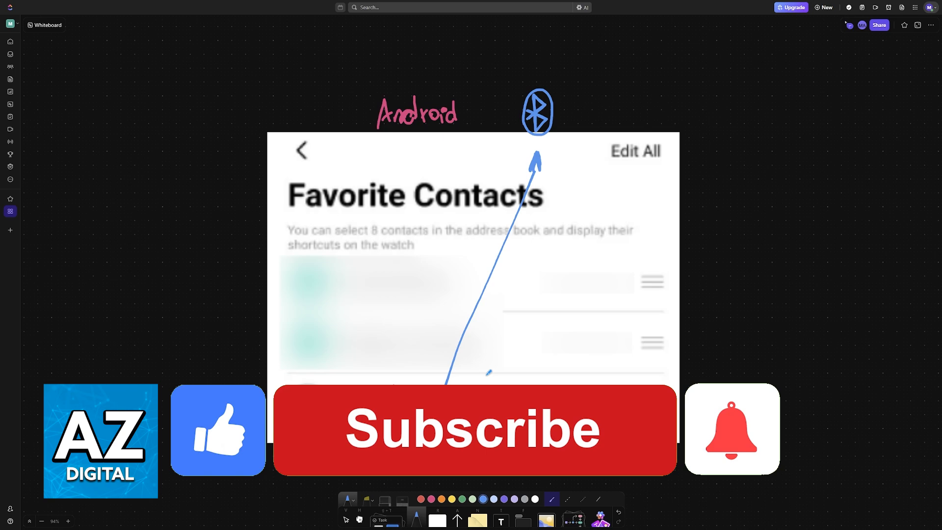
{"action": "left_click", "coordinate": [473, 429]}
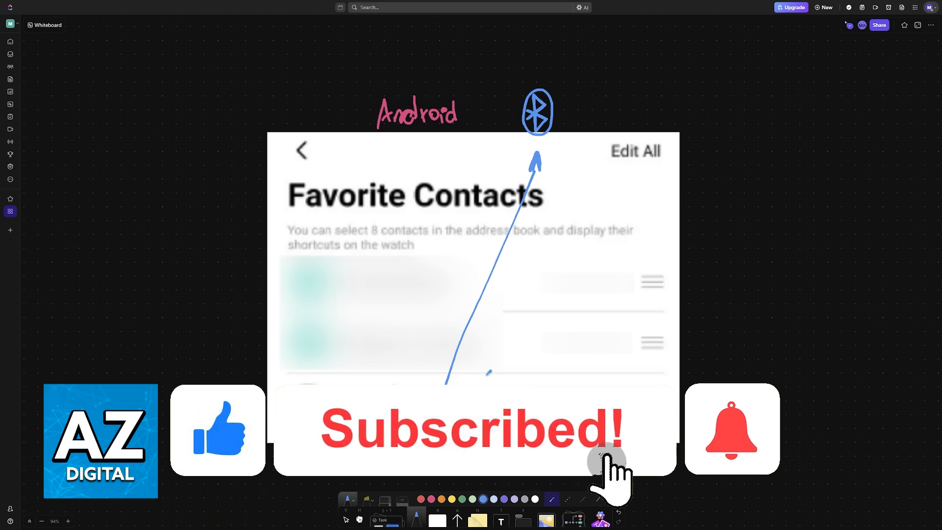